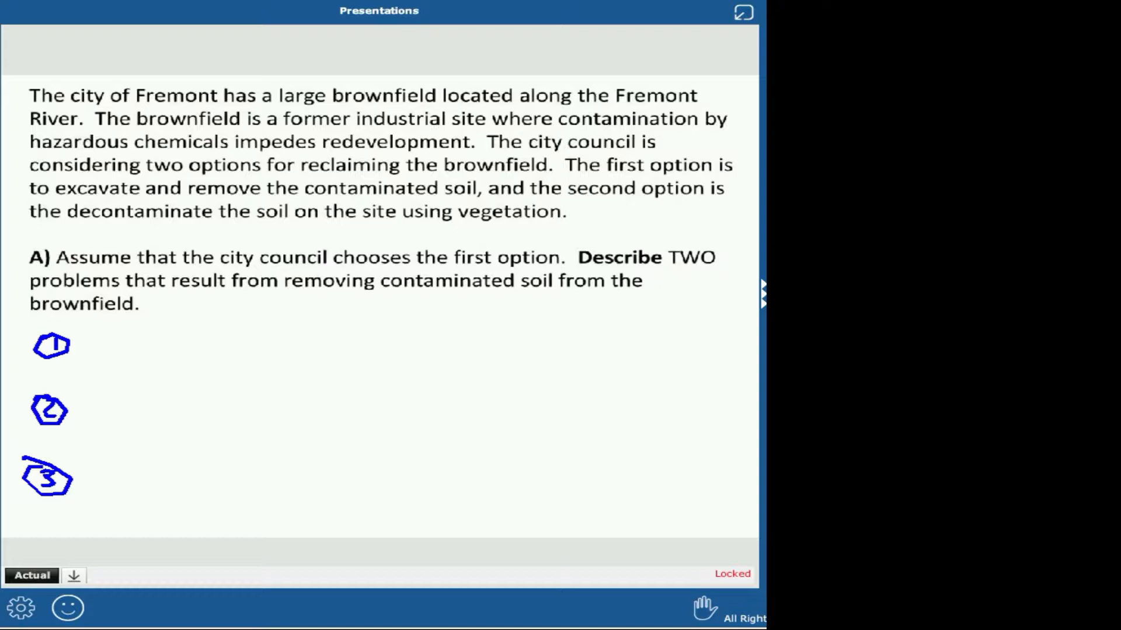
- Handwrite 'High Cost' beside 1 and 'Replacing soil - $$, labor intensive' beside 2
type("High Cost")
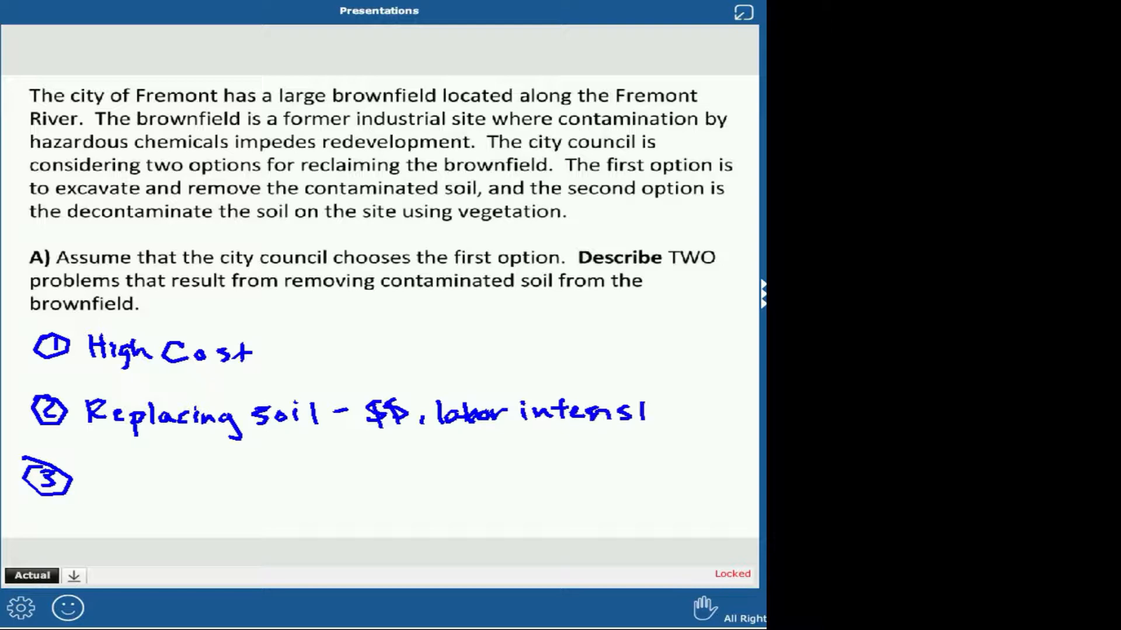
type("ive")
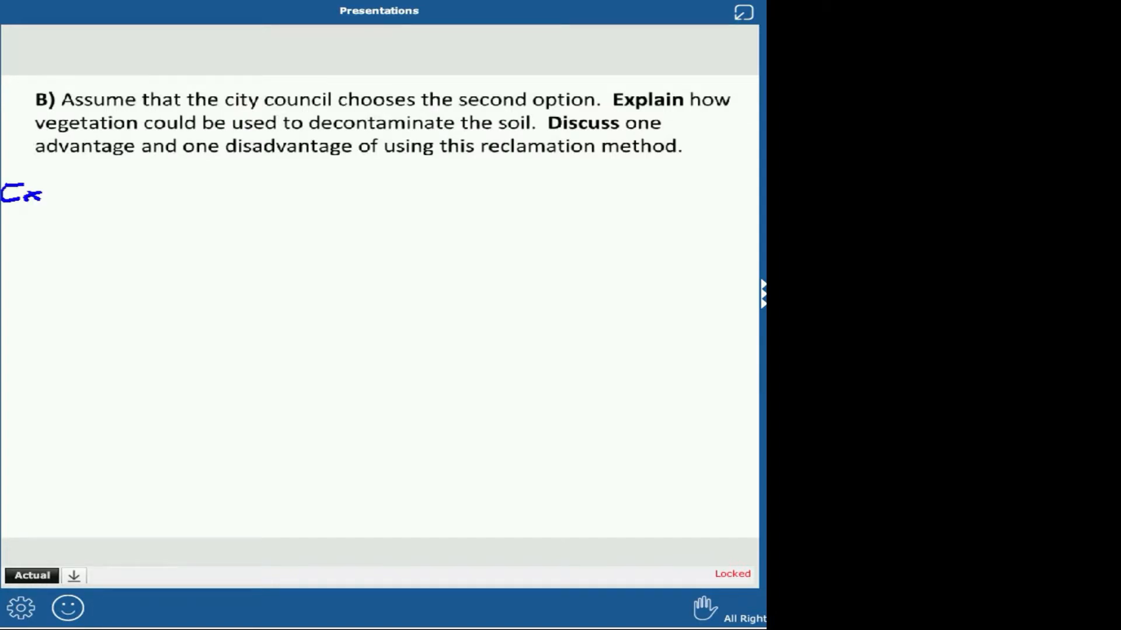
- Handwrite the 'Explain -', 'Adv -' and 'Disadv -' labels and begin 'Specific plants are'
left_click_drag(43, 192, 114, 192)
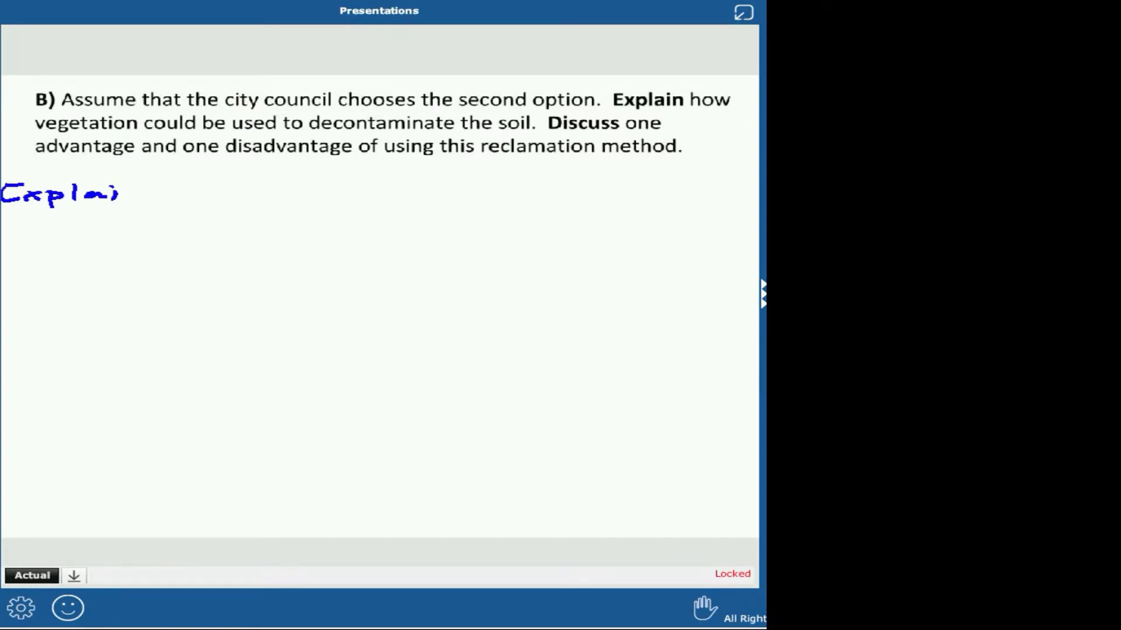
left_click_drag(111, 193, 142, 193)
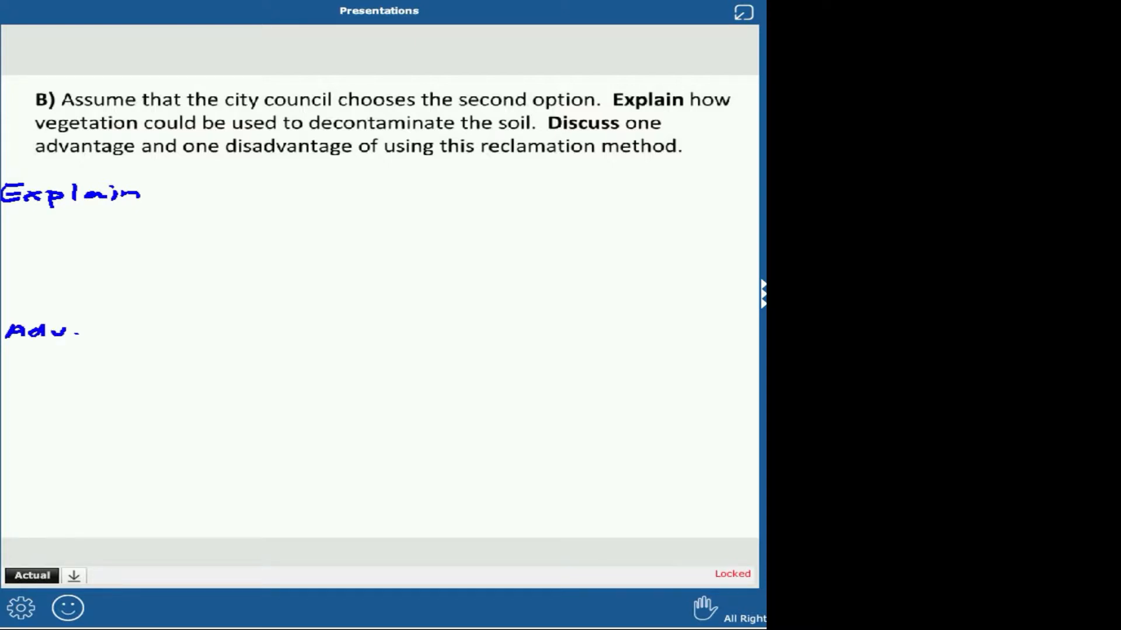
left_click_drag(73, 331, 91, 330)
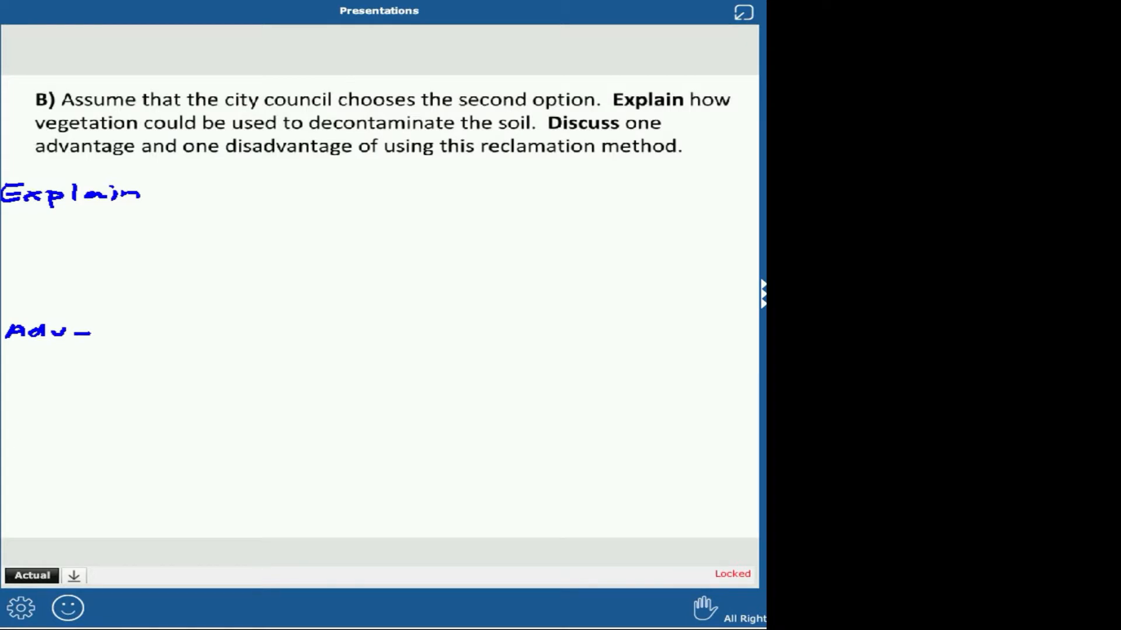
type("Disadv -")
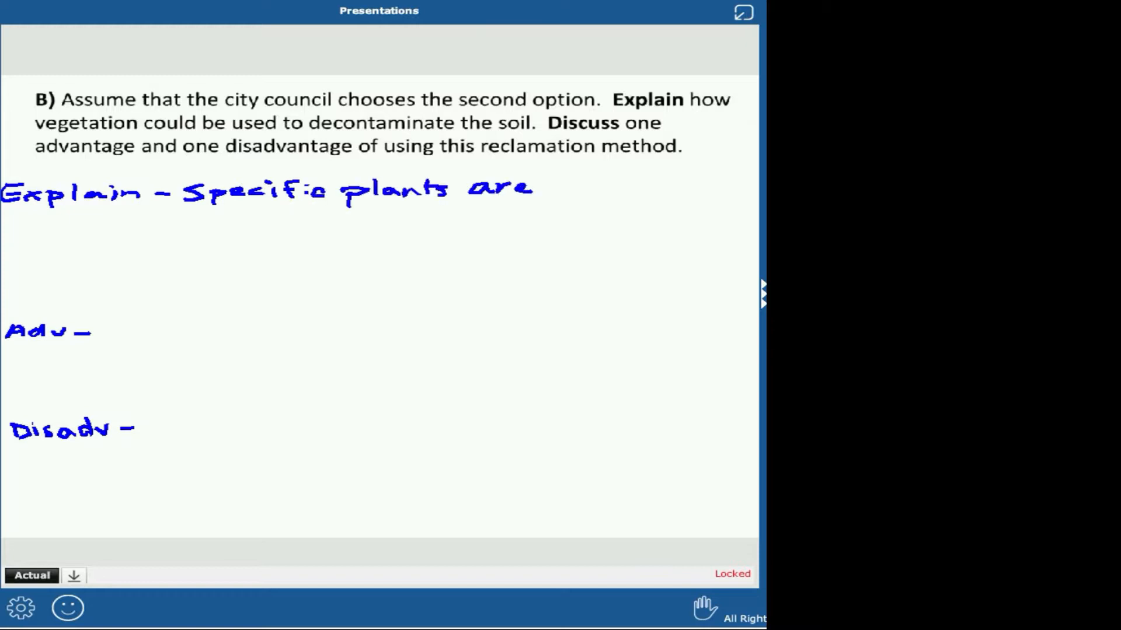
- Write that planted plants take up toxic particles from soil, then start 'This method'
type("planted")
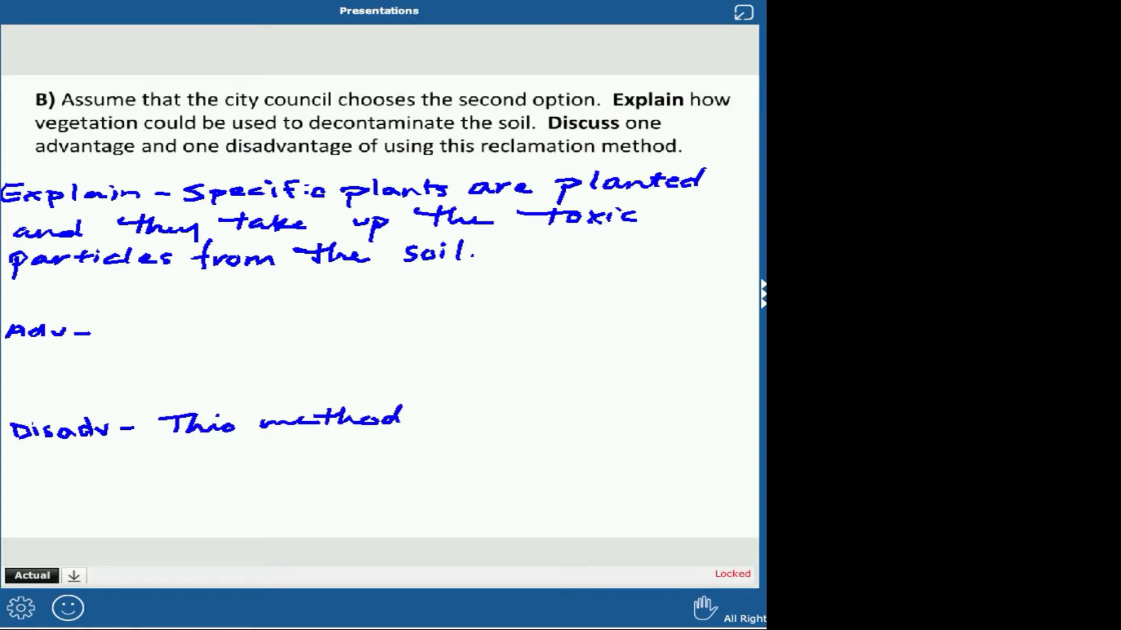
- Finish the disadvantage: this method is slow because plants grow slowly
type("is slow because")
type(" Plants have less")
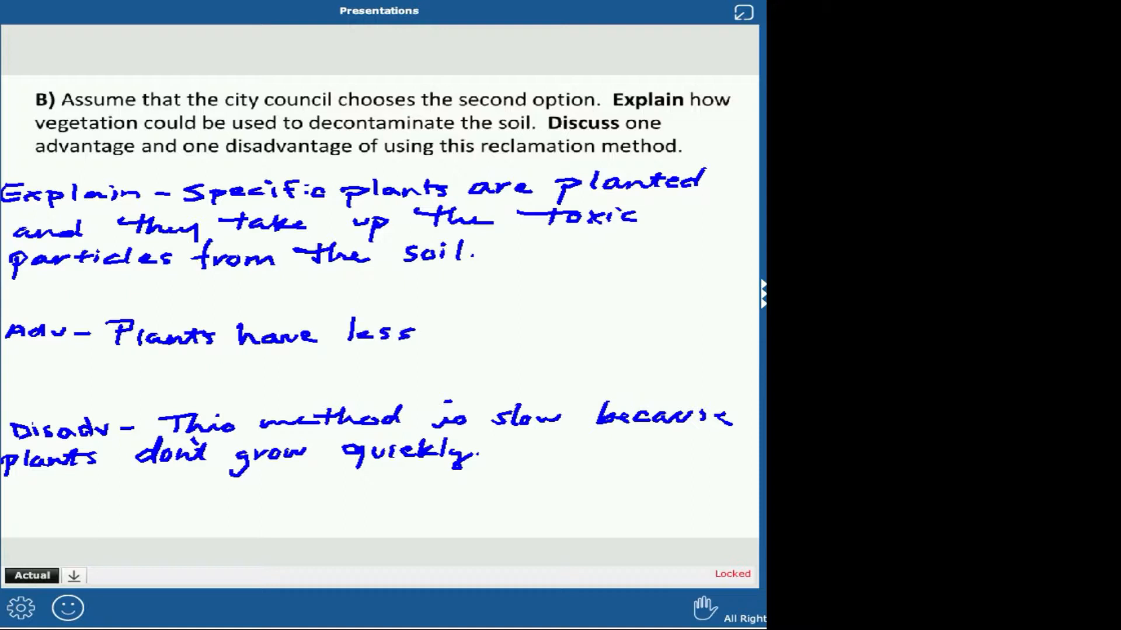
- Write the advantage: less habitat destruction, since soil is not removed
type("habi")
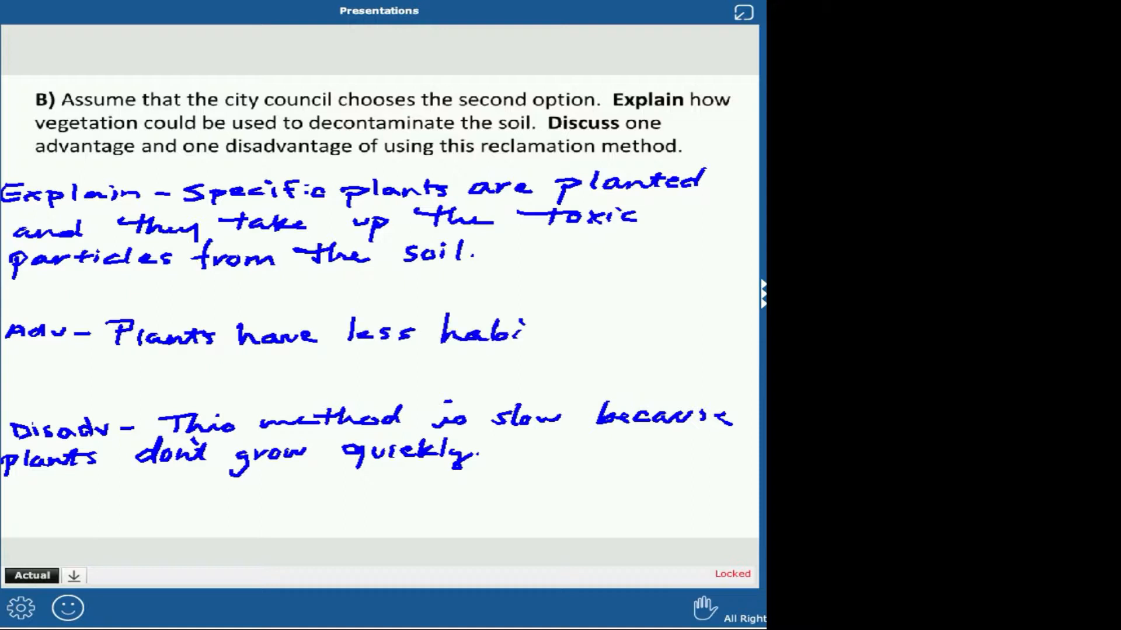
type("tat")
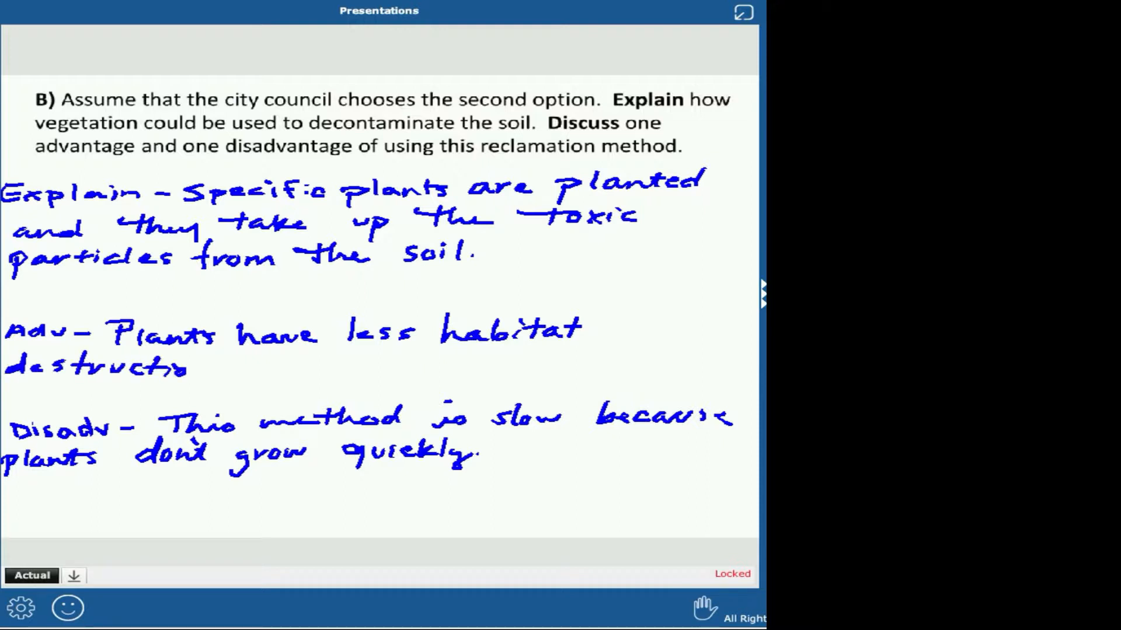
type("n, because the")
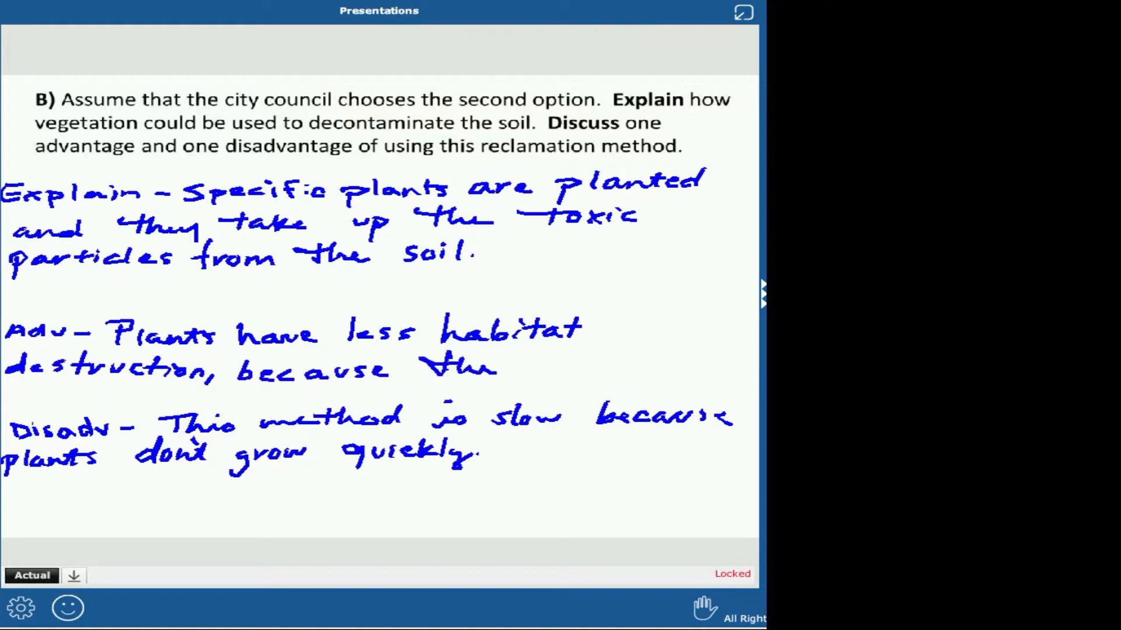
type("soil")
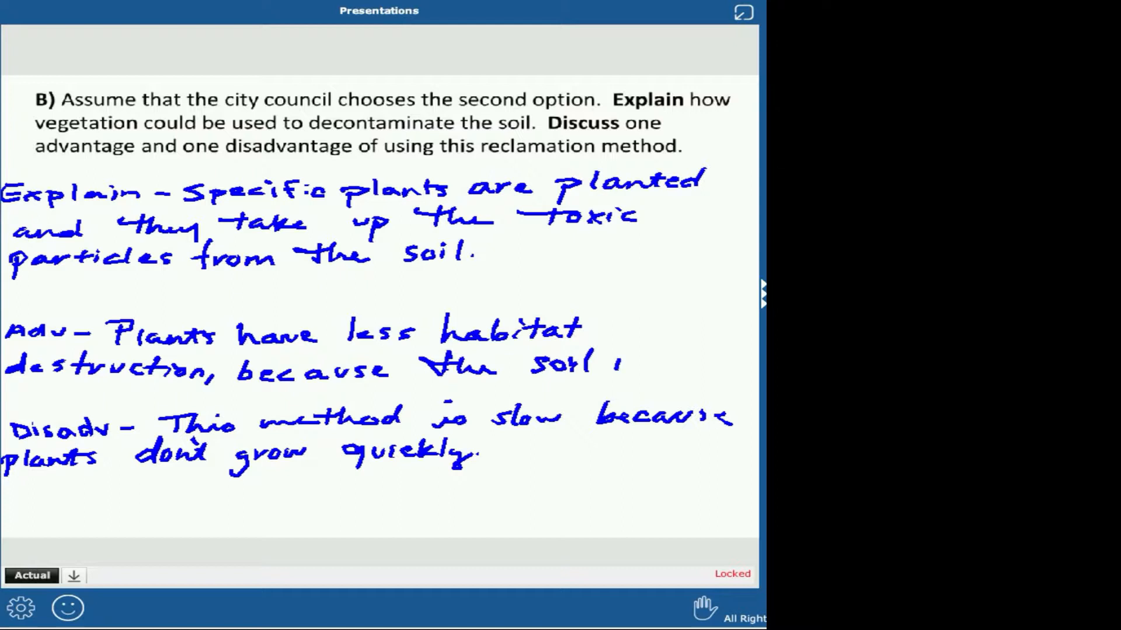
type("is not")
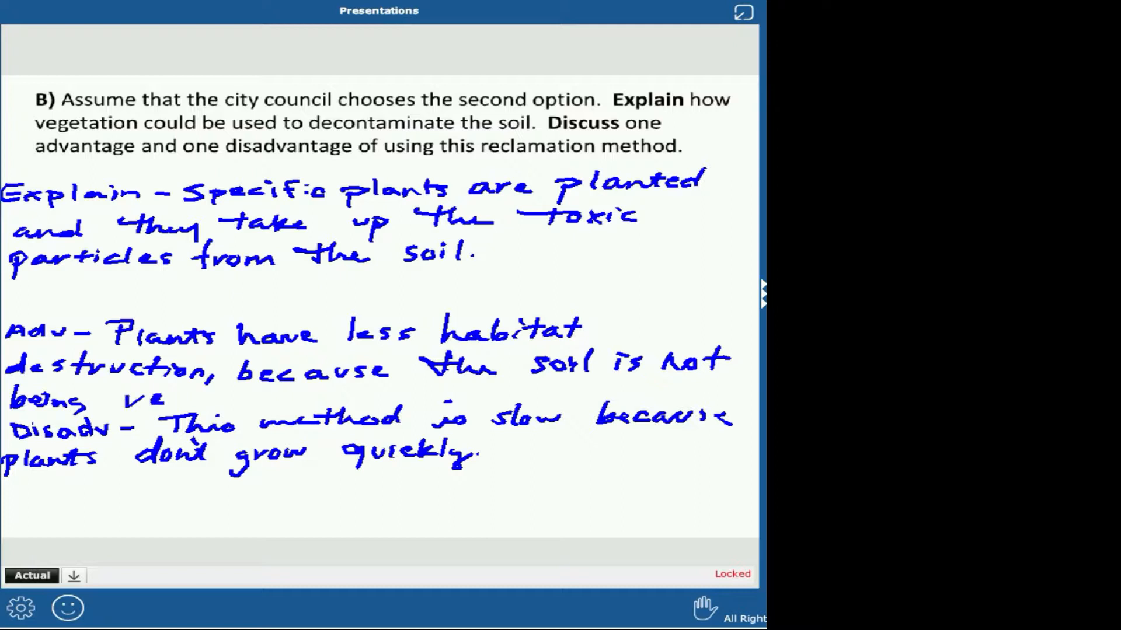
type("removed")
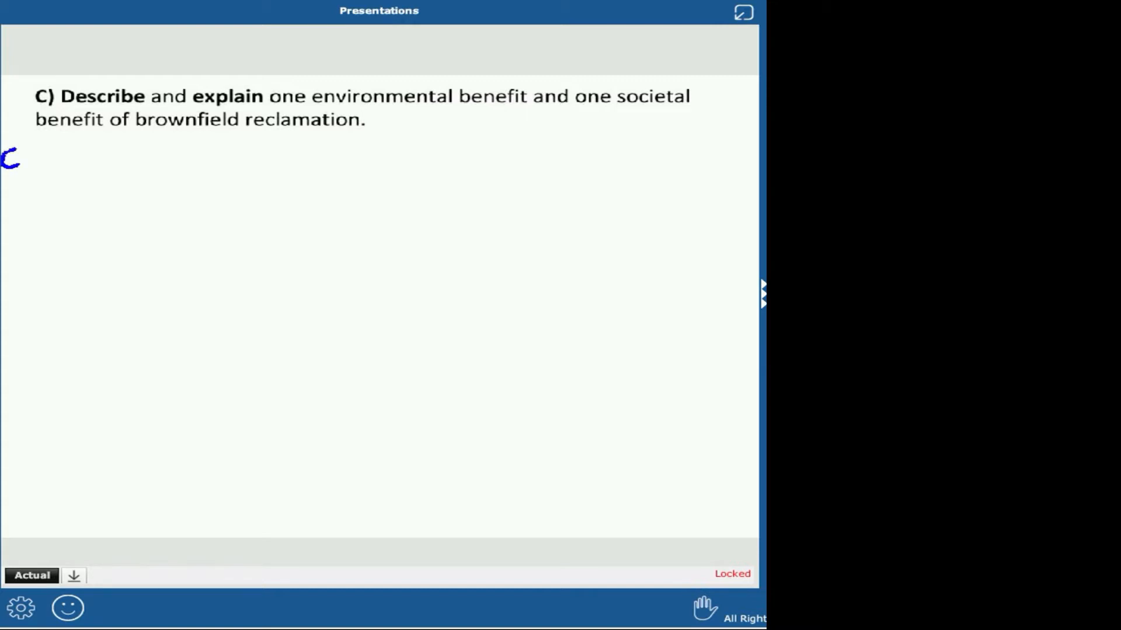
- Write 'Env benefit - increases habitat for animals + plants'
type("Env benefi")
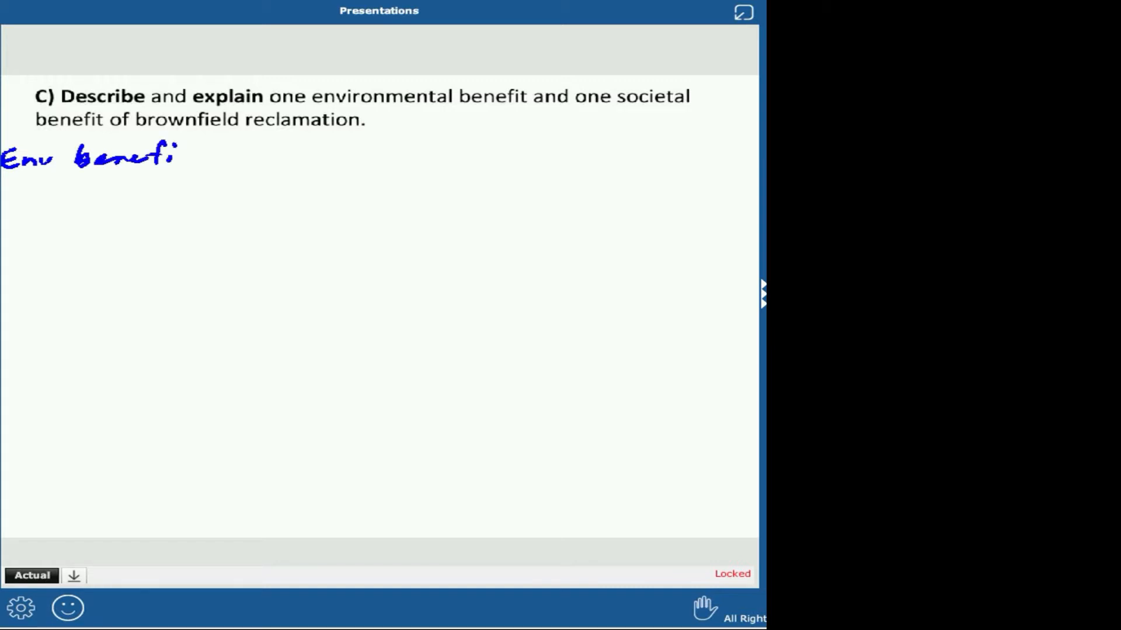
left_click_drag(3, 344, 21, 318)
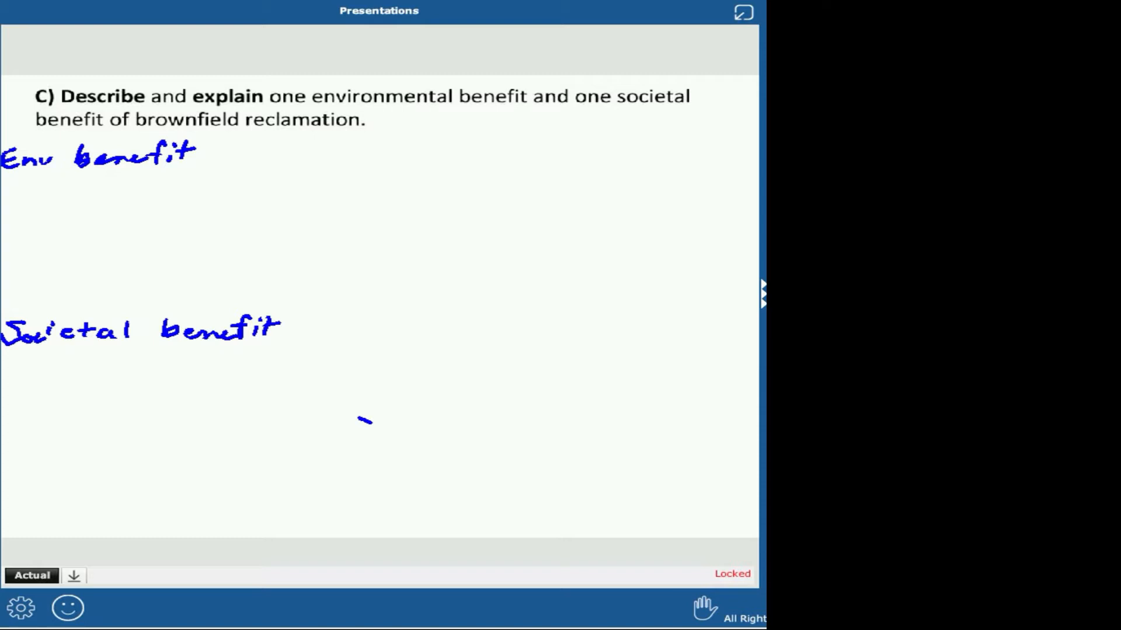
type("- increase")
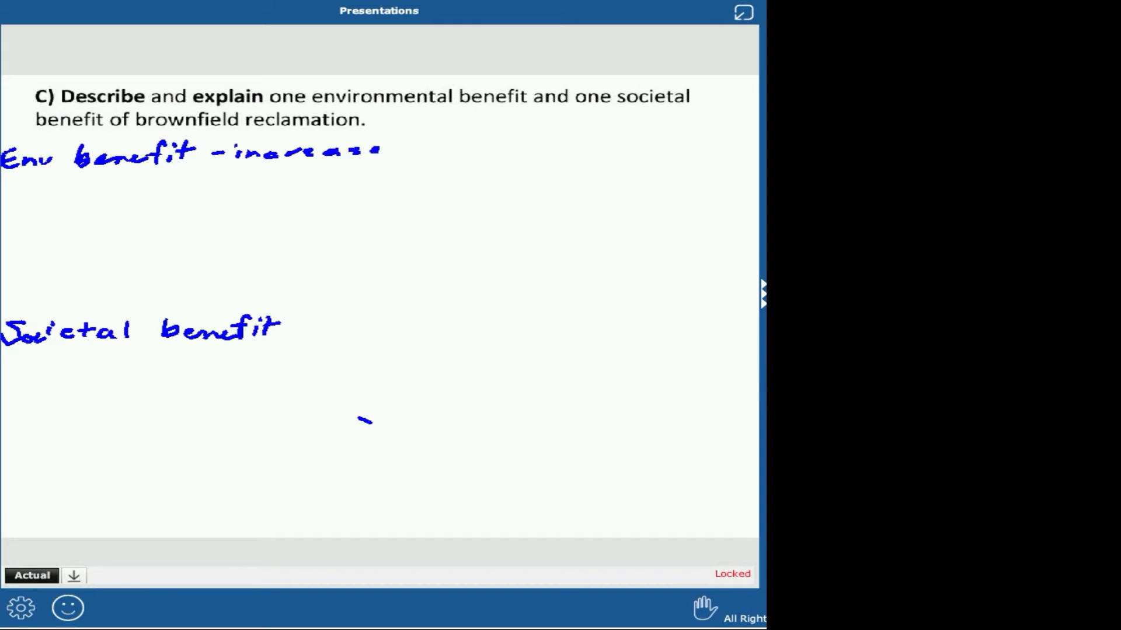
left_click_drag(401, 151, 501, 151)
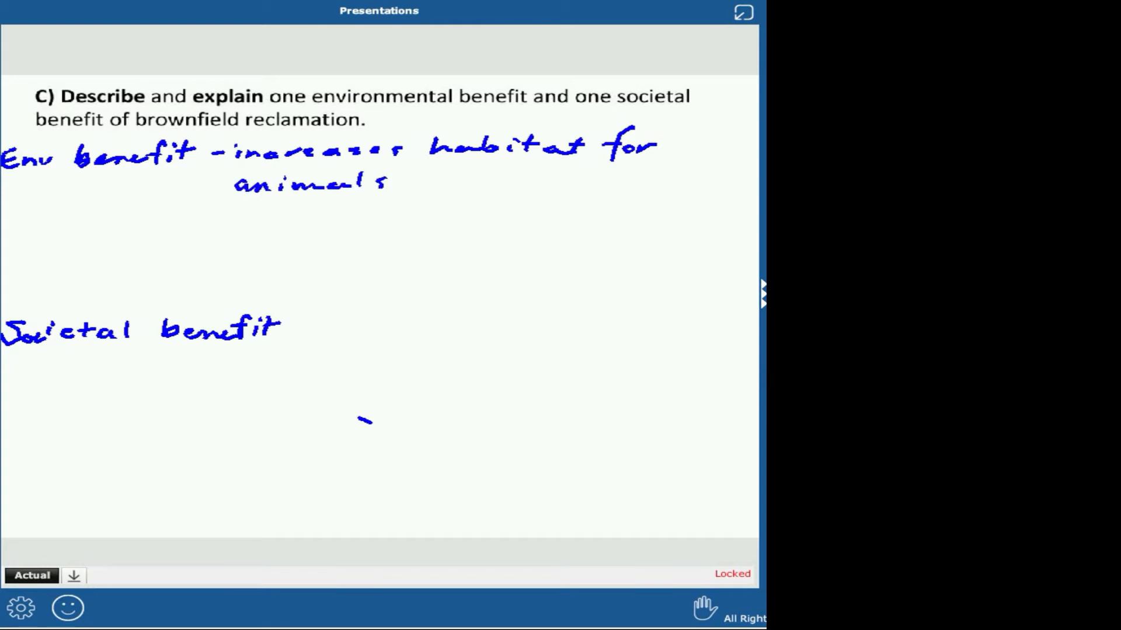
left_click_drag(421, 179, 500, 178)
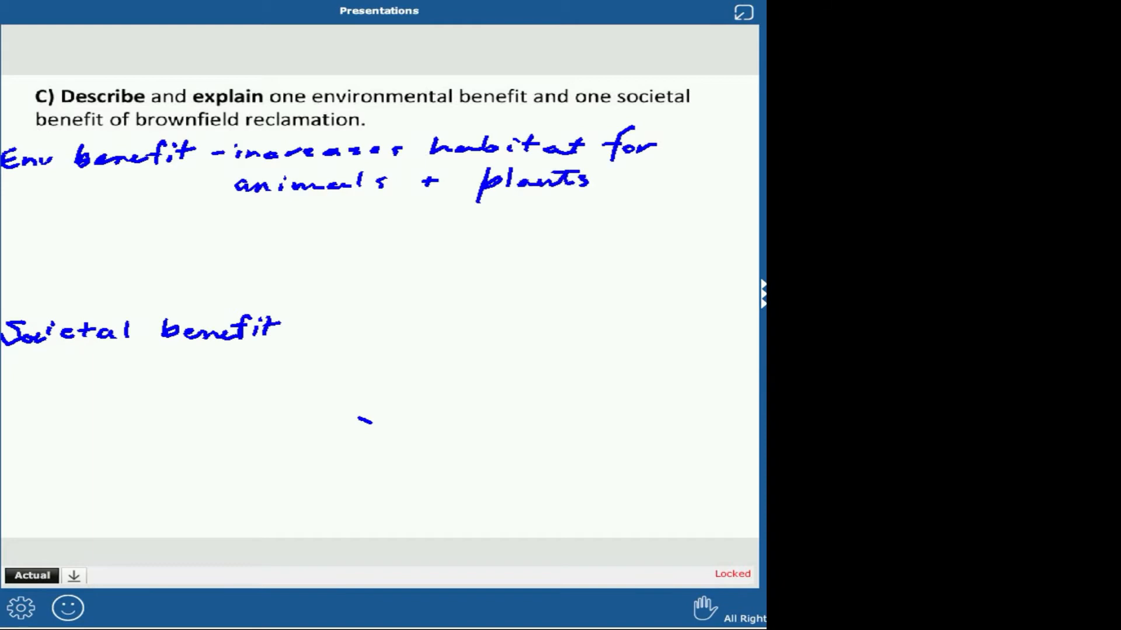
- Write 'Societal benefit - brownfield reclamation improves property values'
left_click_drag(293, 330, 326, 330)
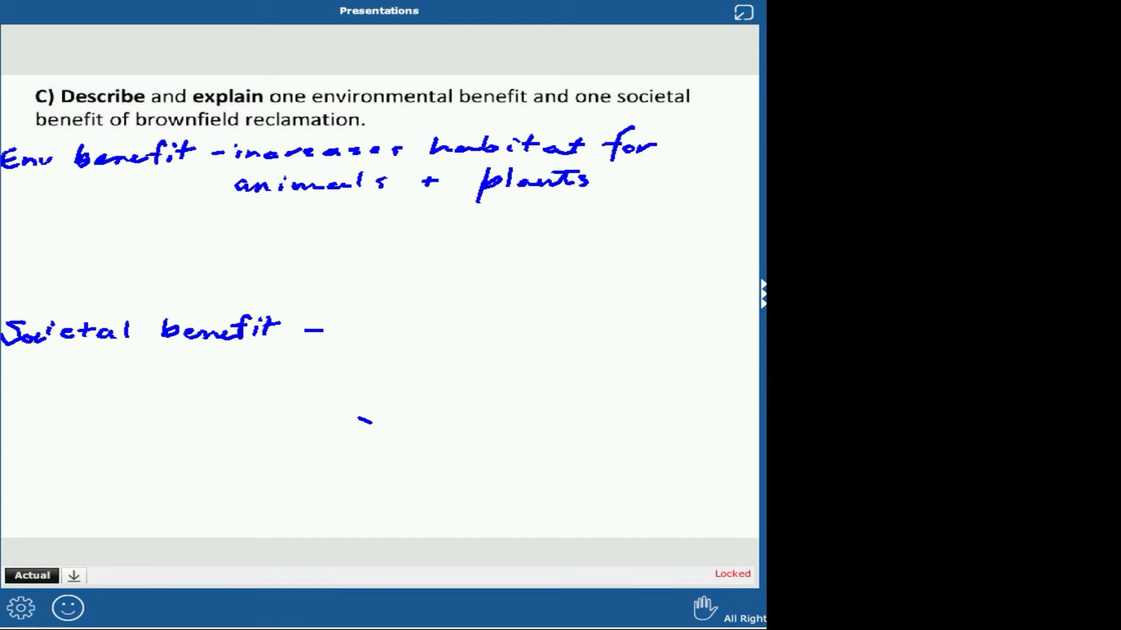
left_click_drag(343, 329, 393, 333)
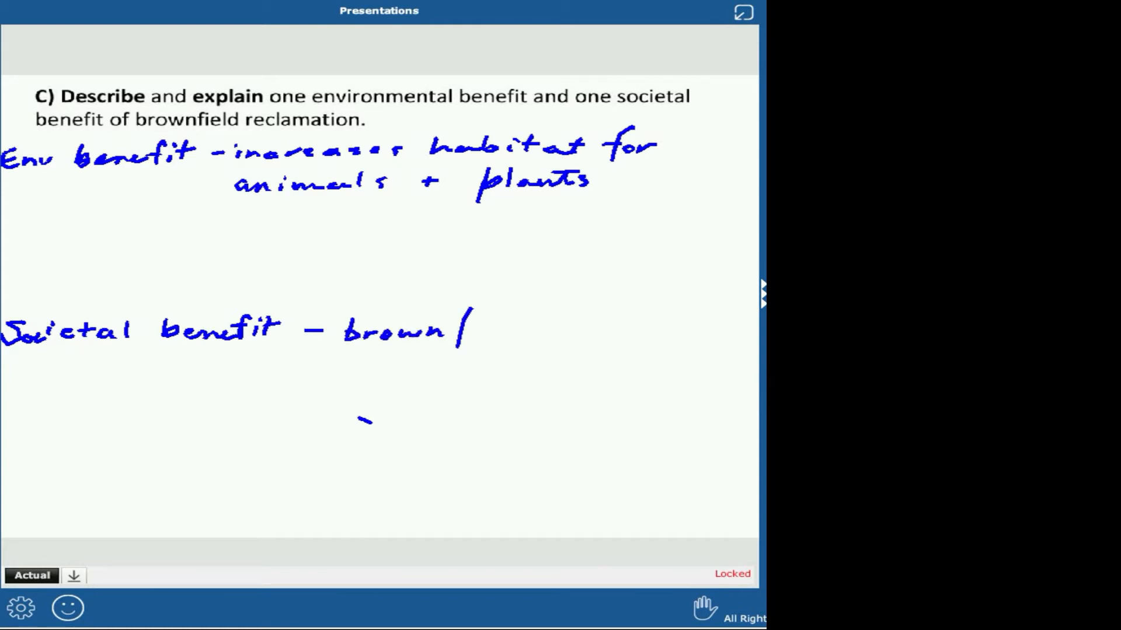
type("field")
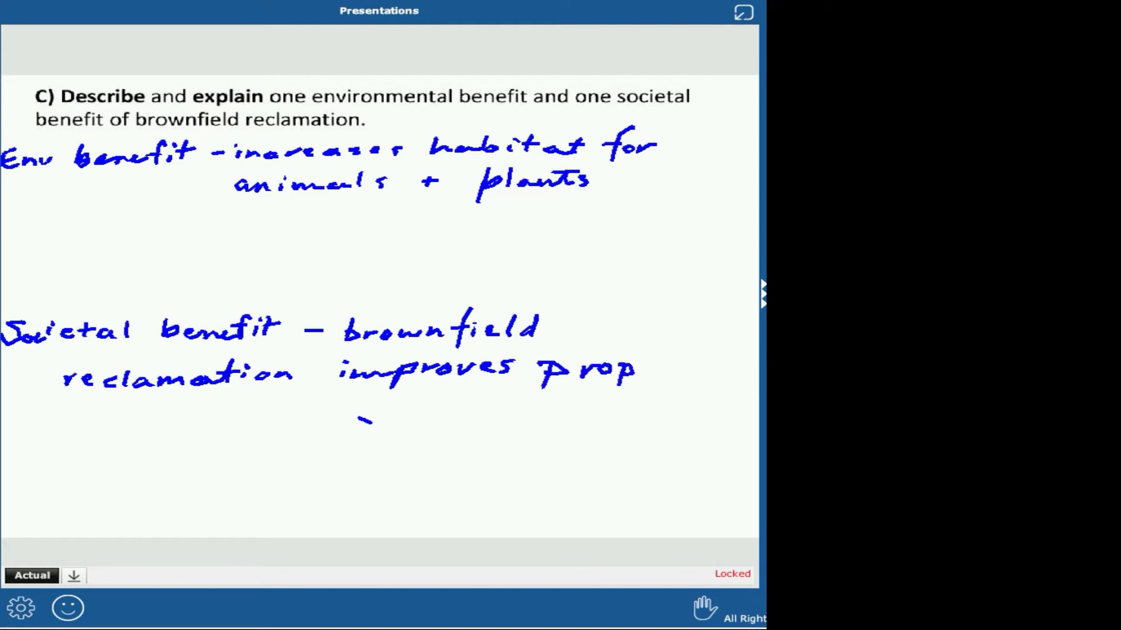
left_click_drag(643, 372, 721, 387)
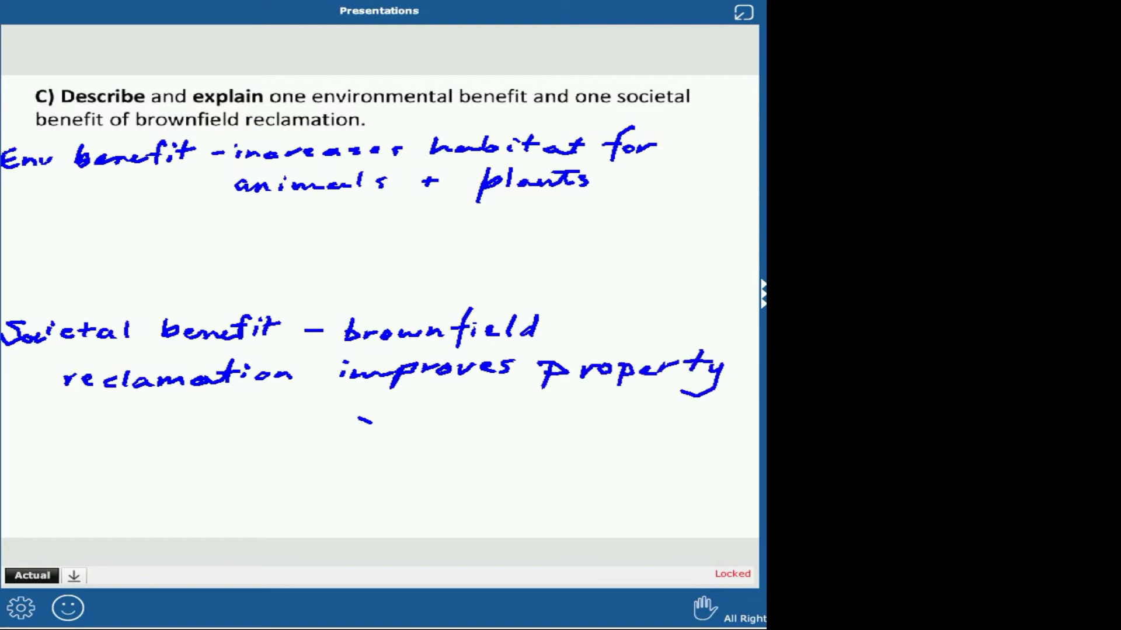
left_click_drag(71, 407, 97, 425)
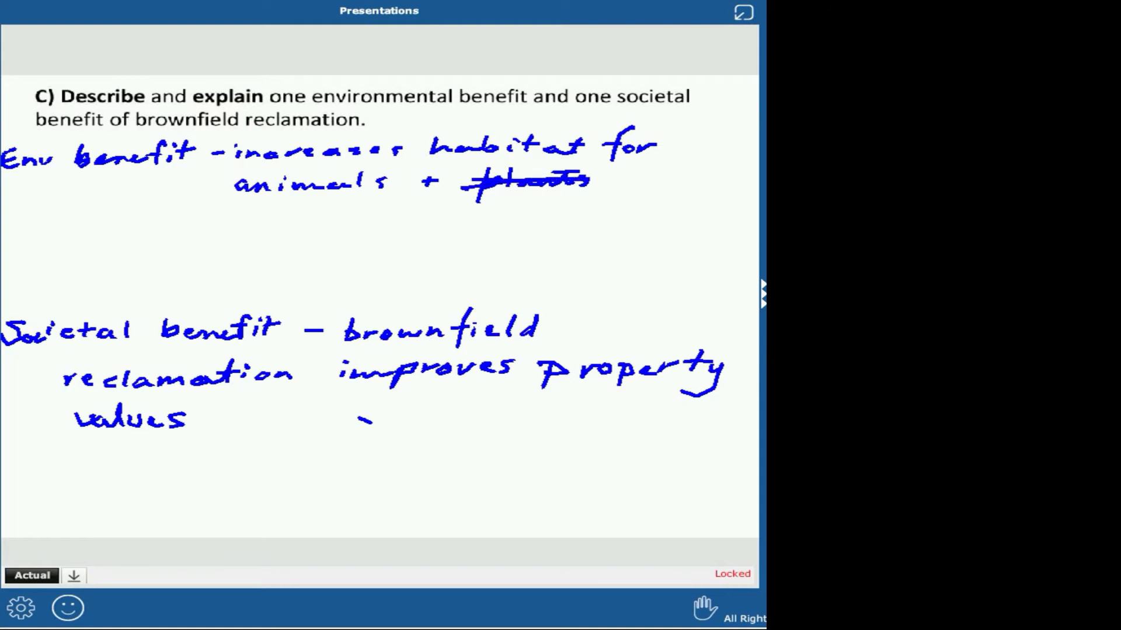
type("ins")
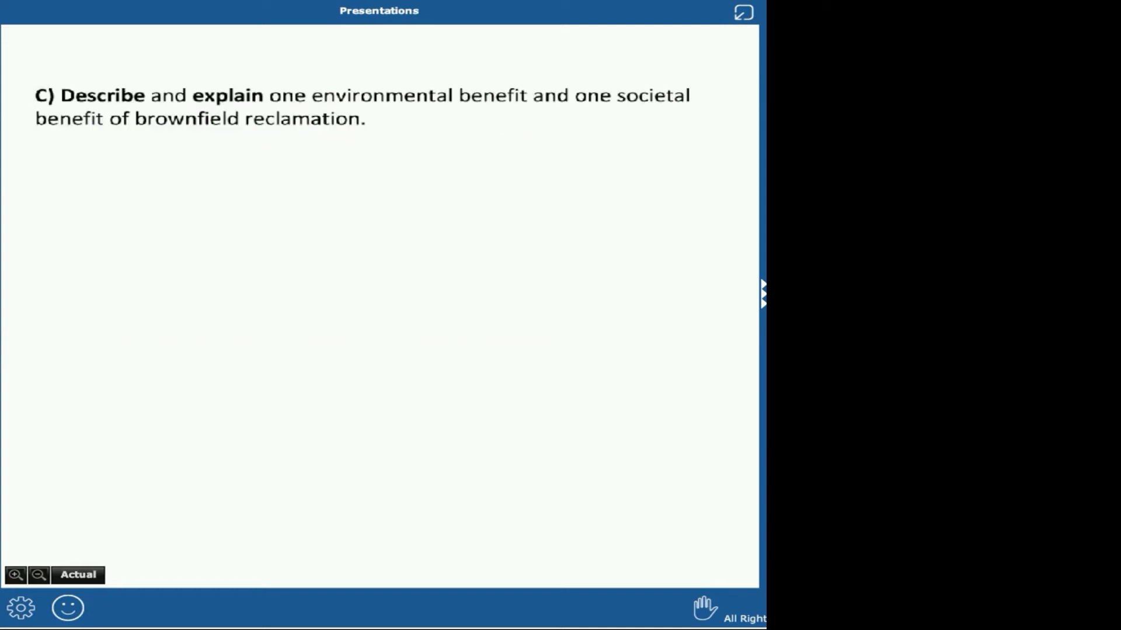
- Advance to the hazardous waste reduction and legal disposal slide
left_click(761, 295)
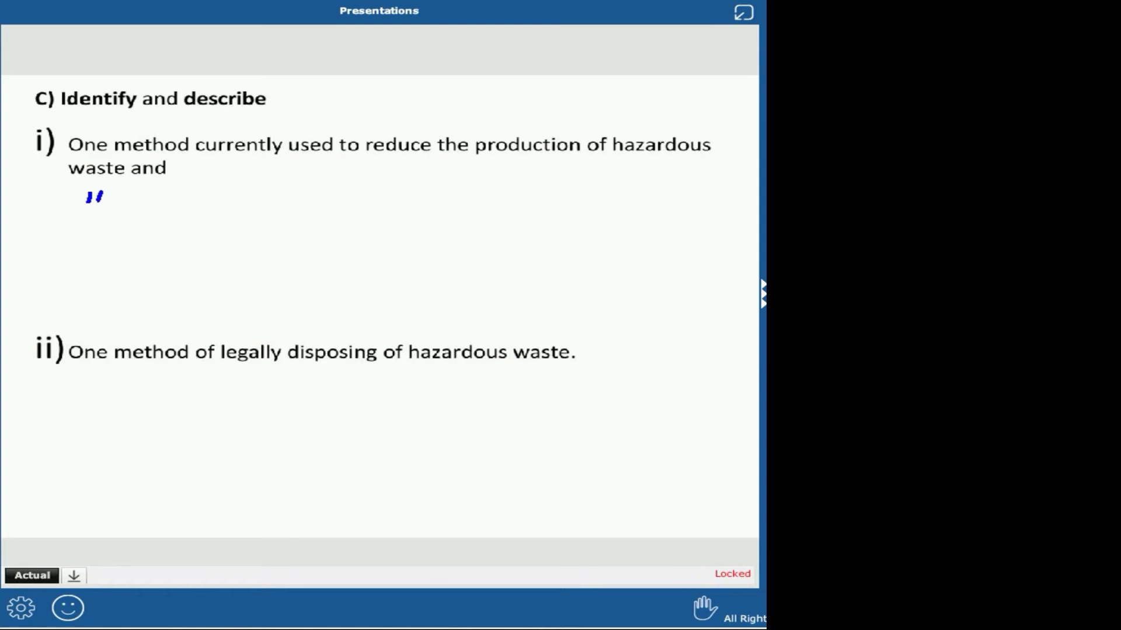
- Write 'ID: Reusing materials' and describe waste trade-ins, reusing batteries, using waste for something else
left_click_drag(78, 199, 182, 198)
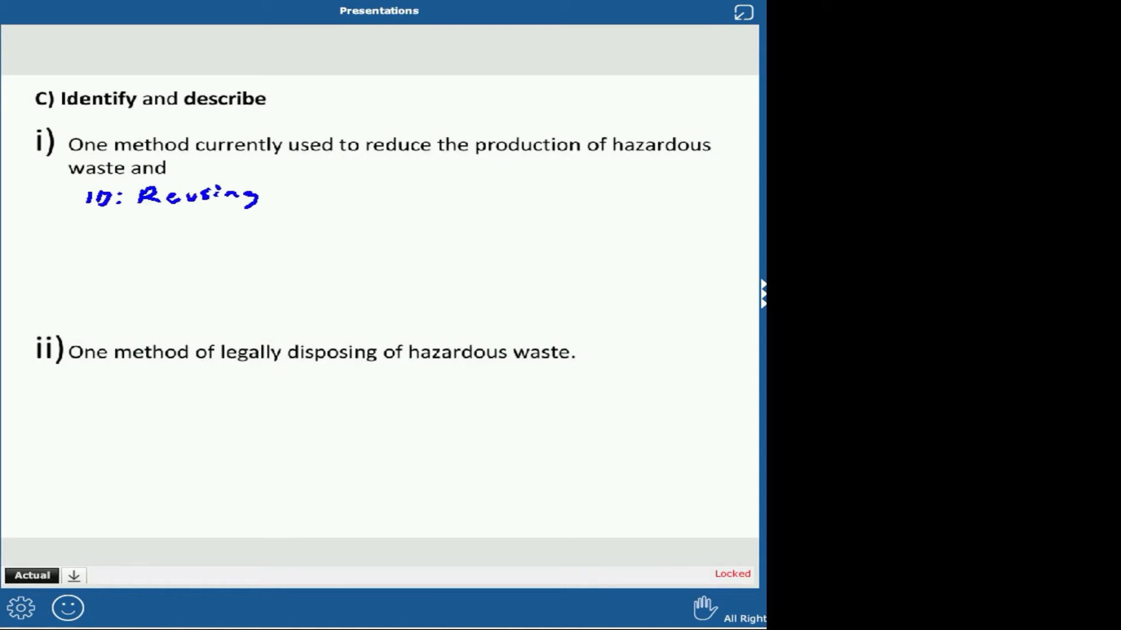
type("materials")
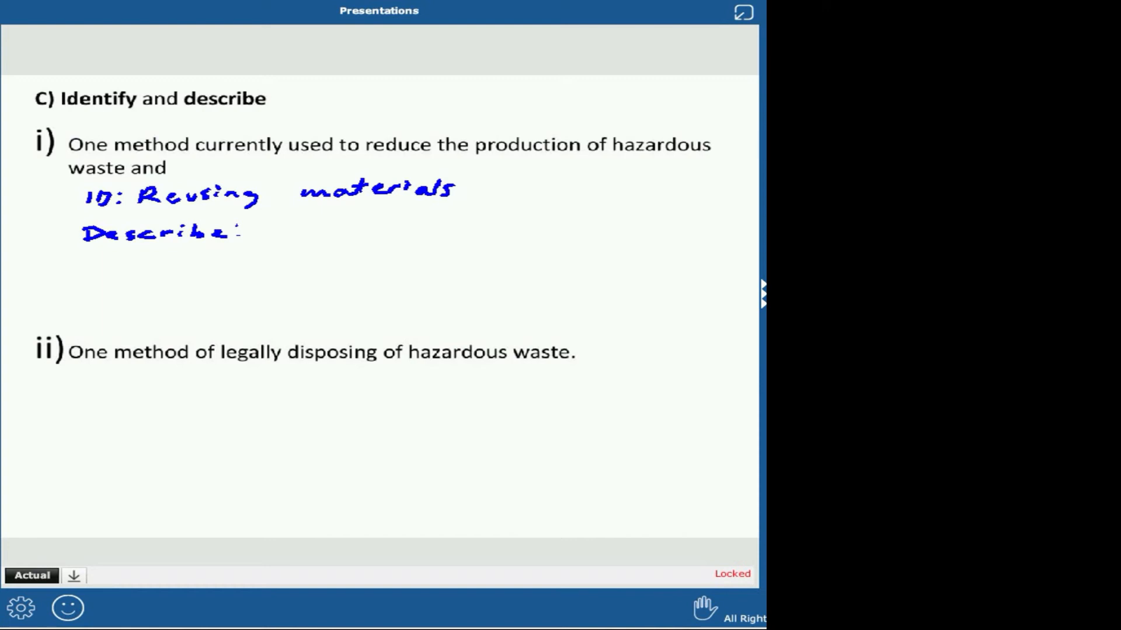
left_click_drag(265, 228, 350, 225)
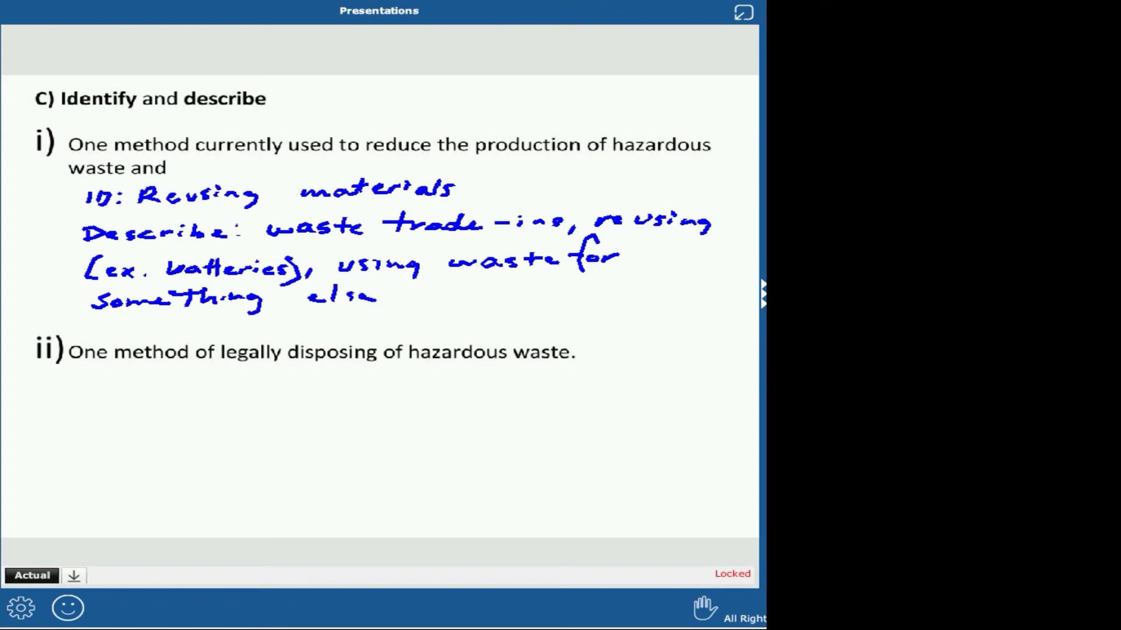
- Write 'ID: Deep well injection' described as injecting waste below groundwater
left_click_drag(64, 390, 78, 404)
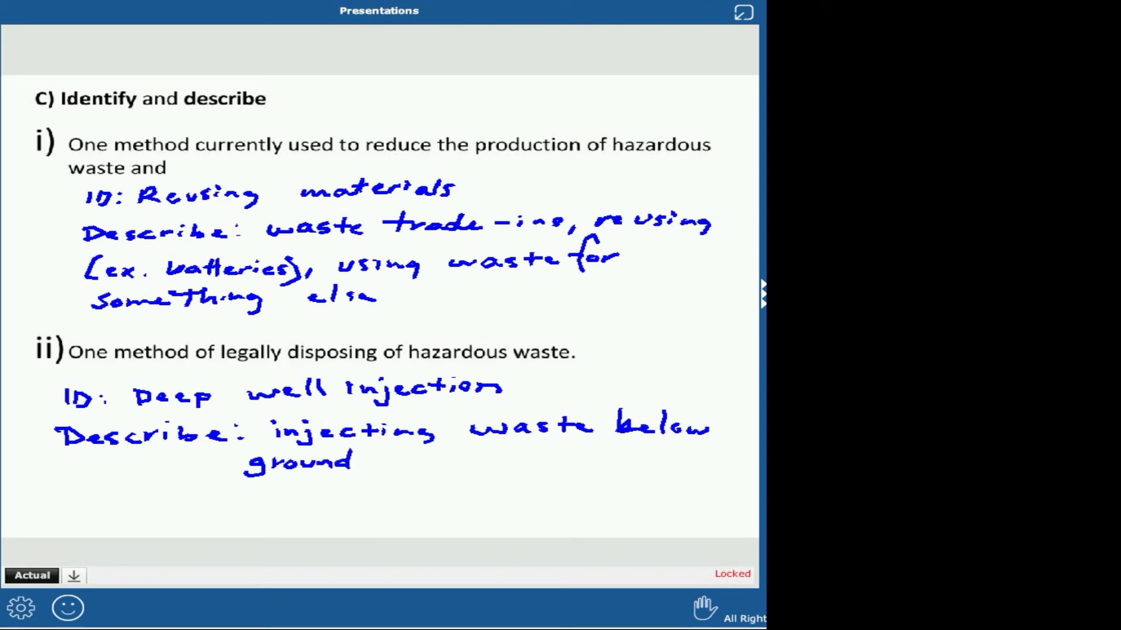
type("water")
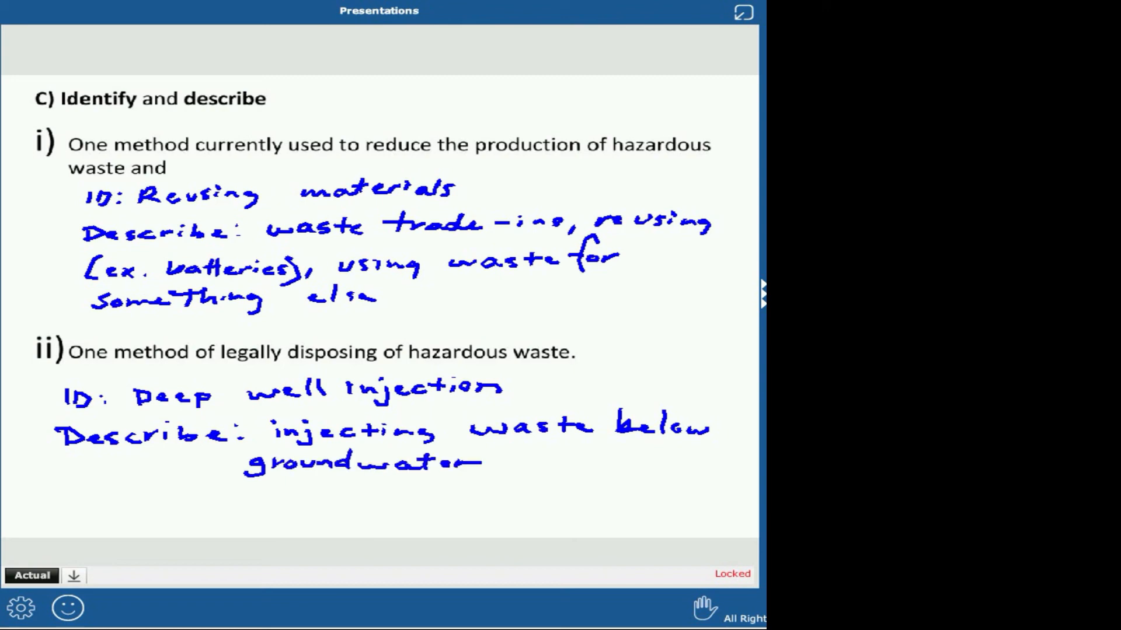